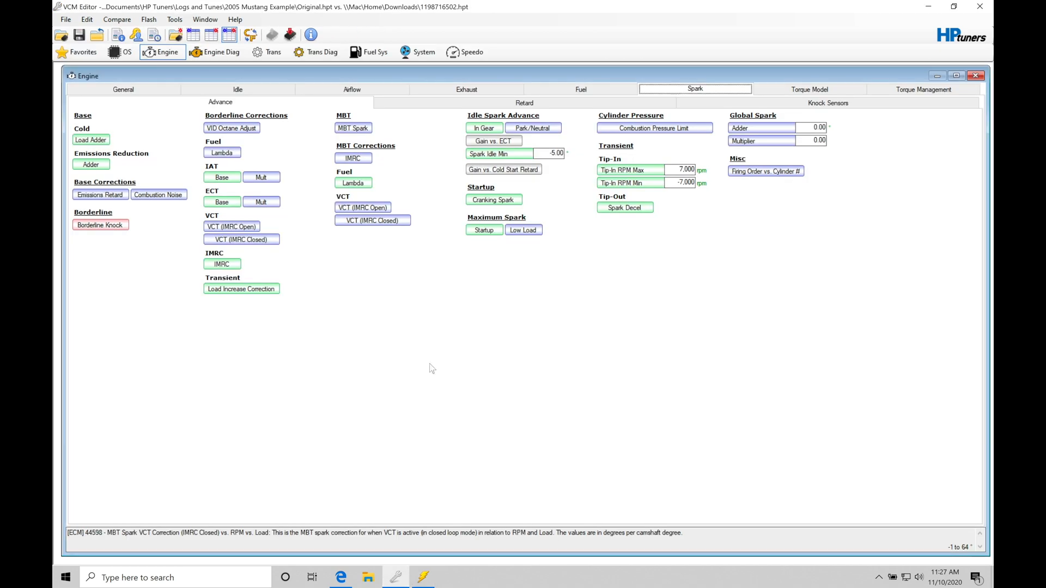
mouse_move(373, 304)
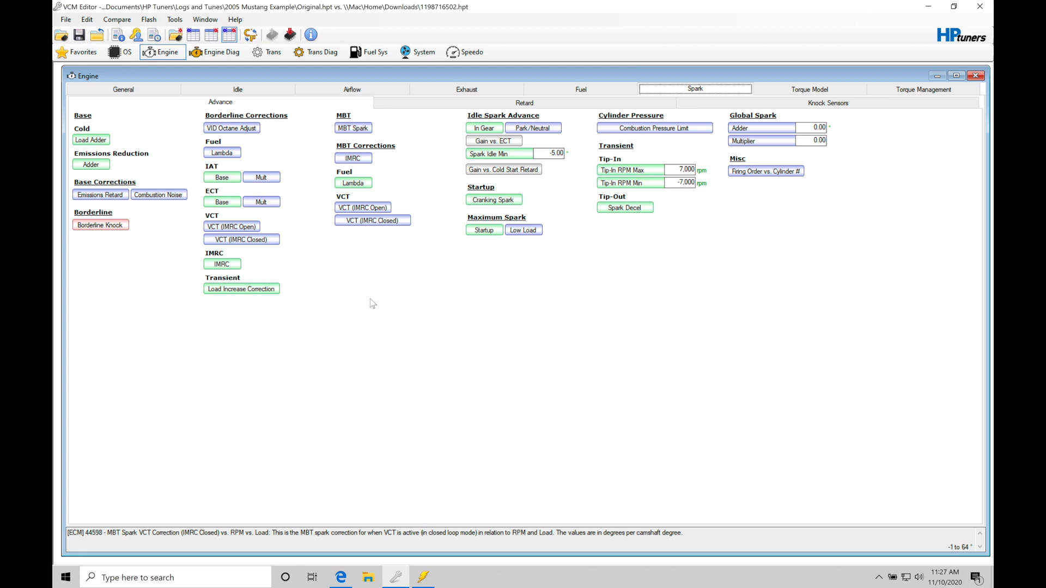
mouse_move(408, 433)
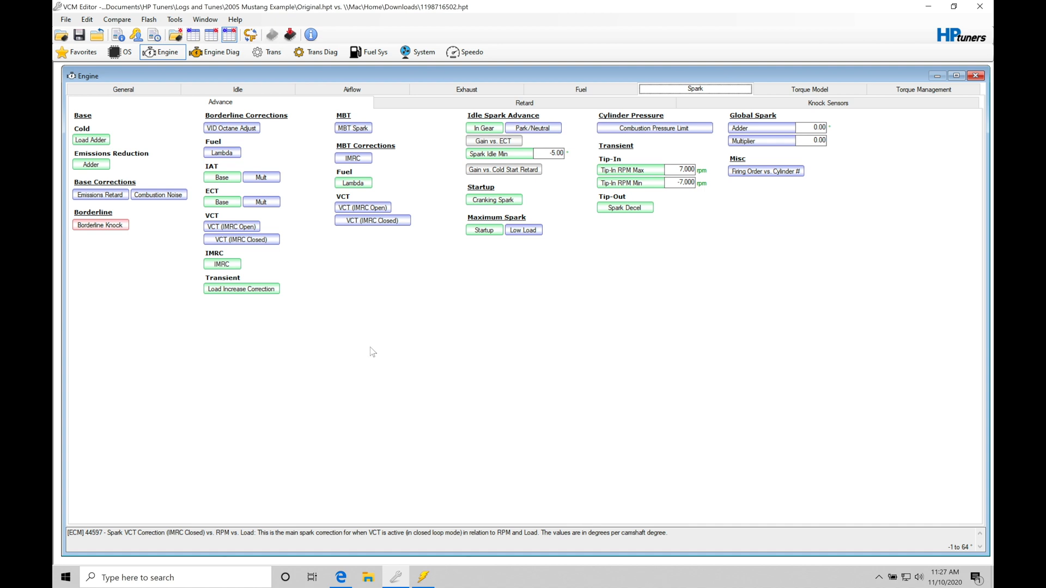
Launch VCM Scanner offline with the default SAE channel list loaded.
left_click(422, 578)
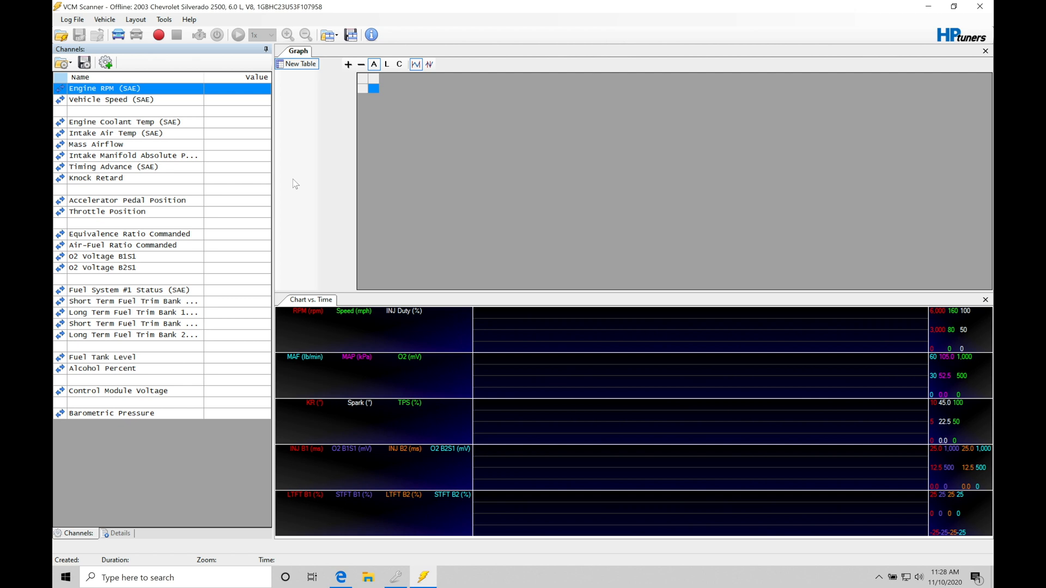
mouse_move(396, 577)
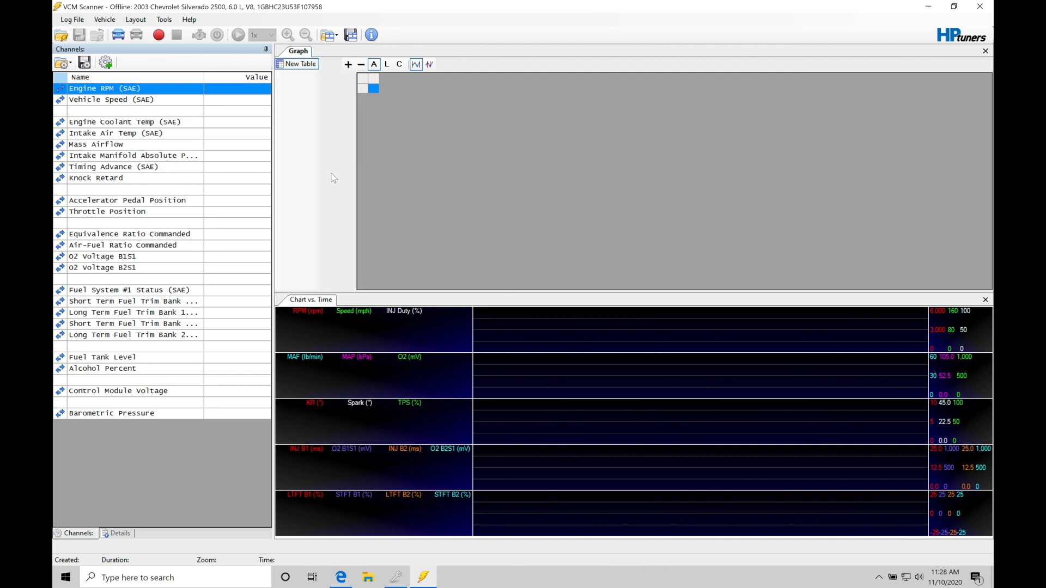
mouse_move(135, 18)
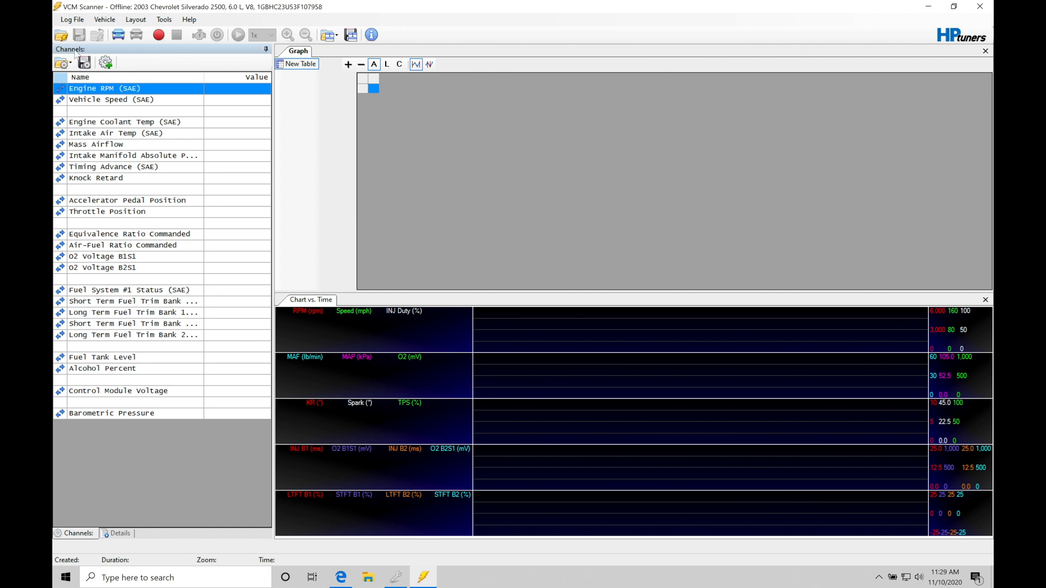
mouse_move(159, 132)
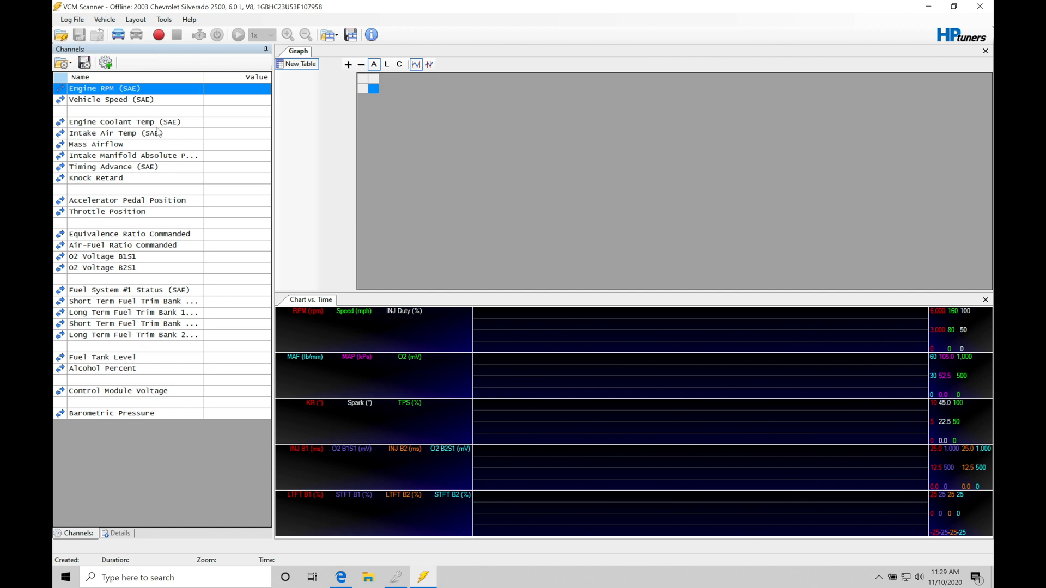
mouse_move(195, 60)
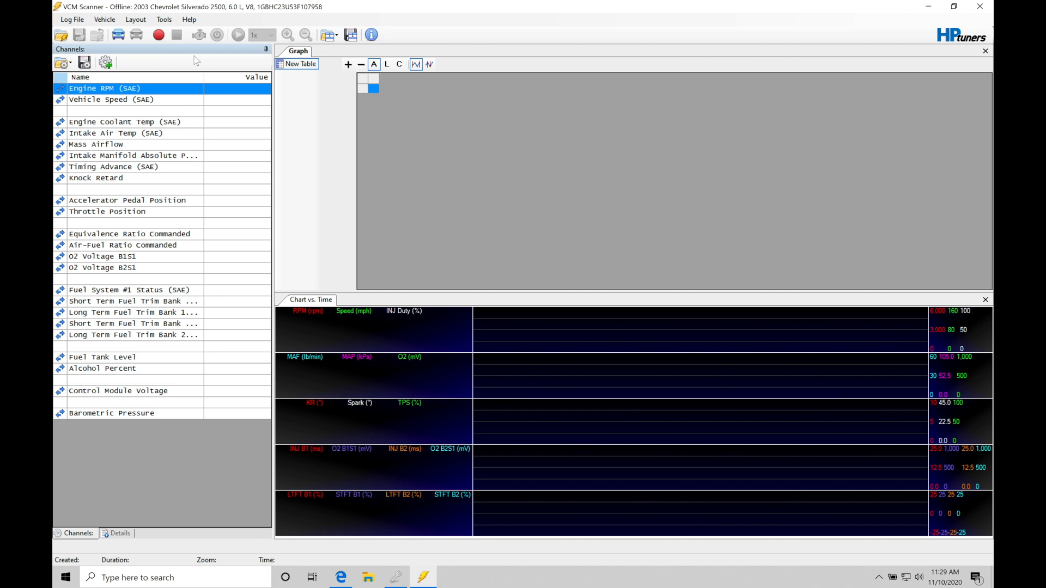
mouse_move(114, 13)
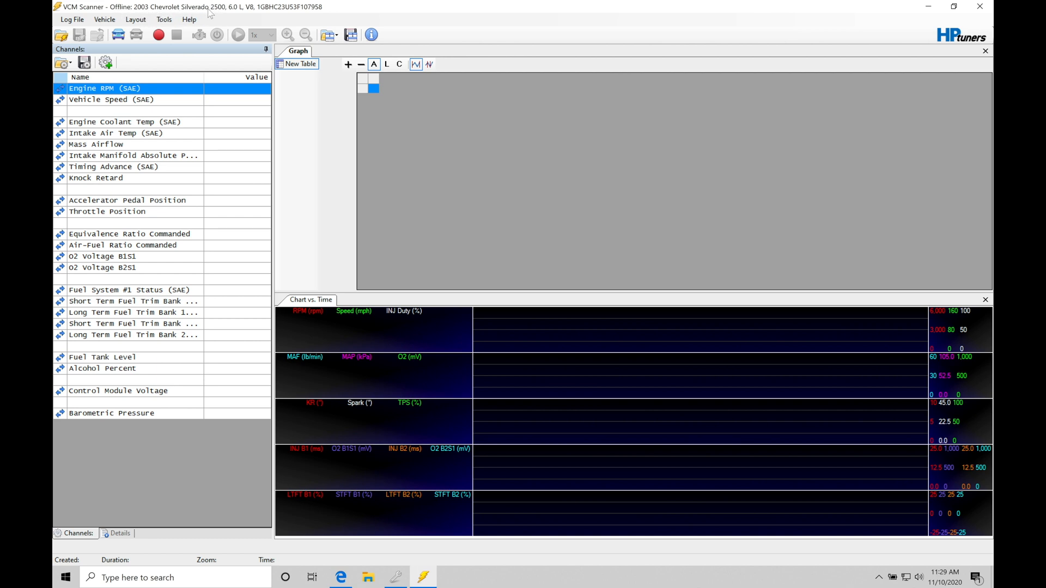
mouse_move(170, 13)
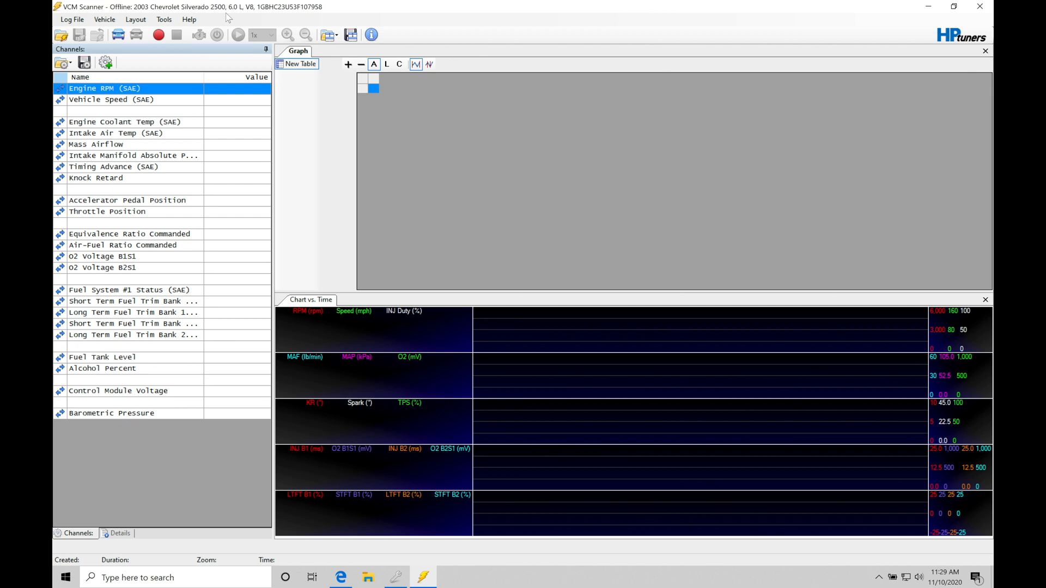
mouse_move(229, 18)
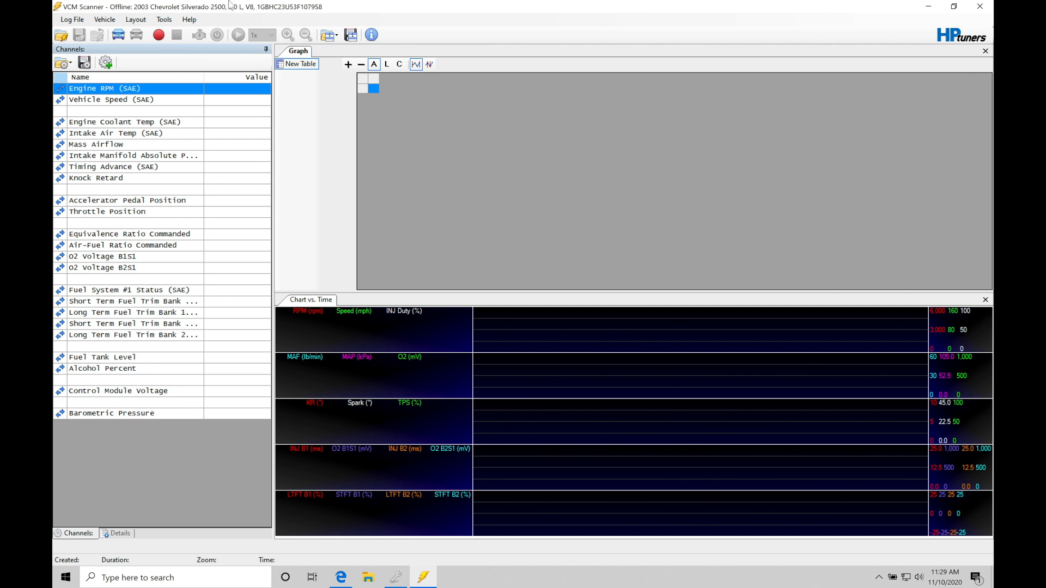
mouse_move(336, 10)
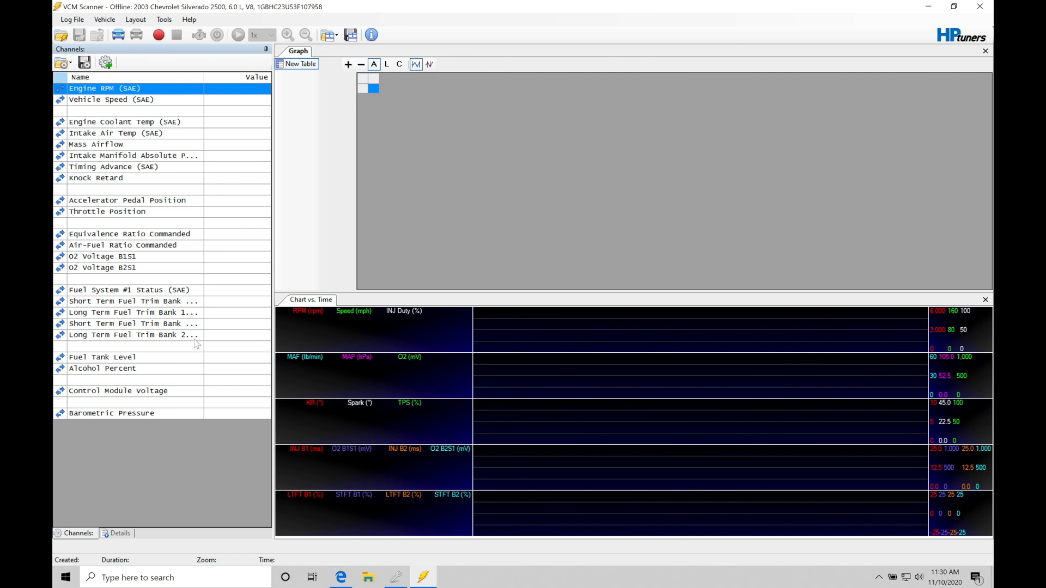
mouse_move(132, 99)
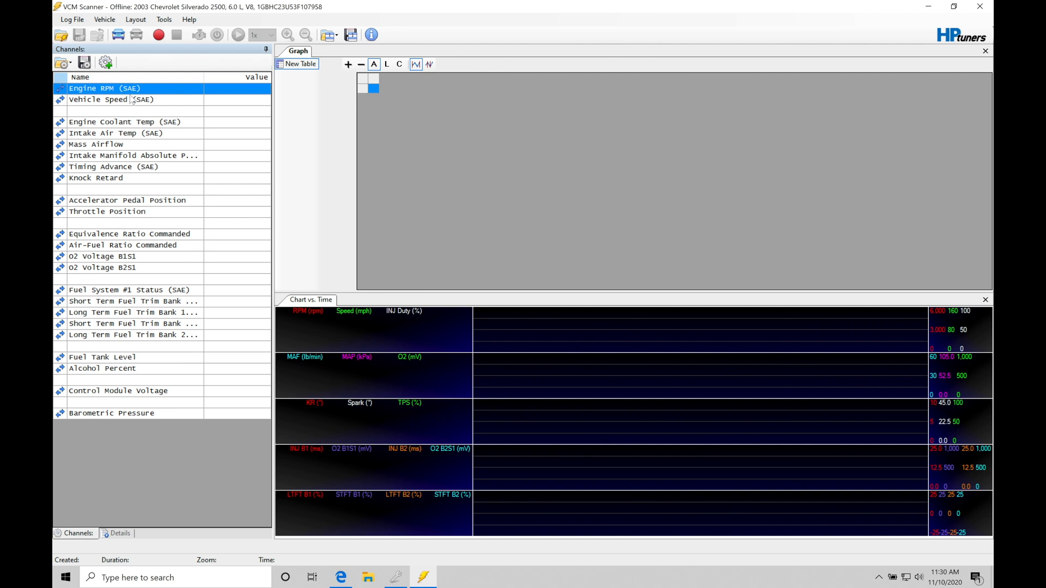
mouse_move(126, 370)
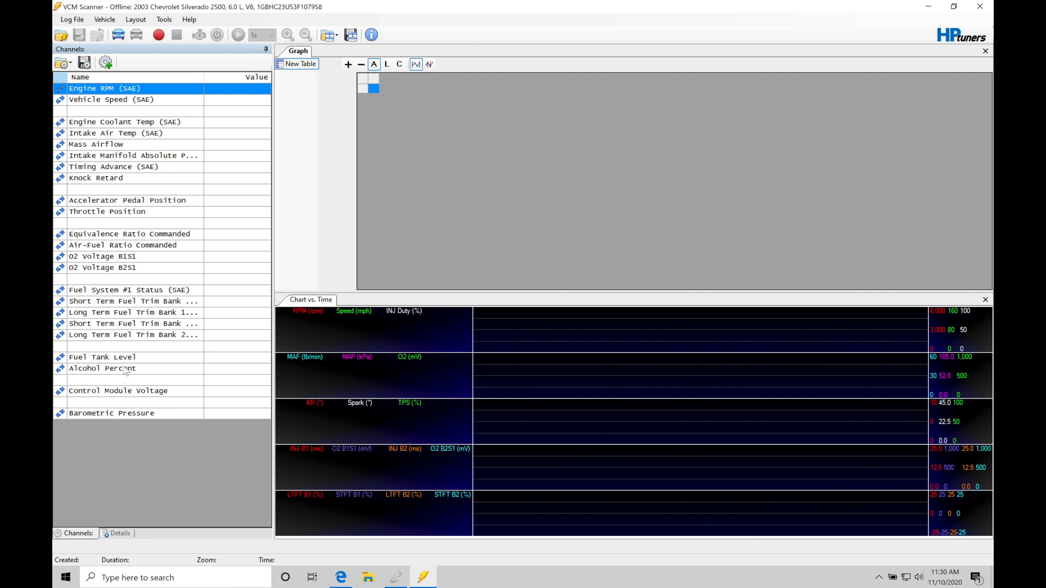
mouse_move(153, 224)
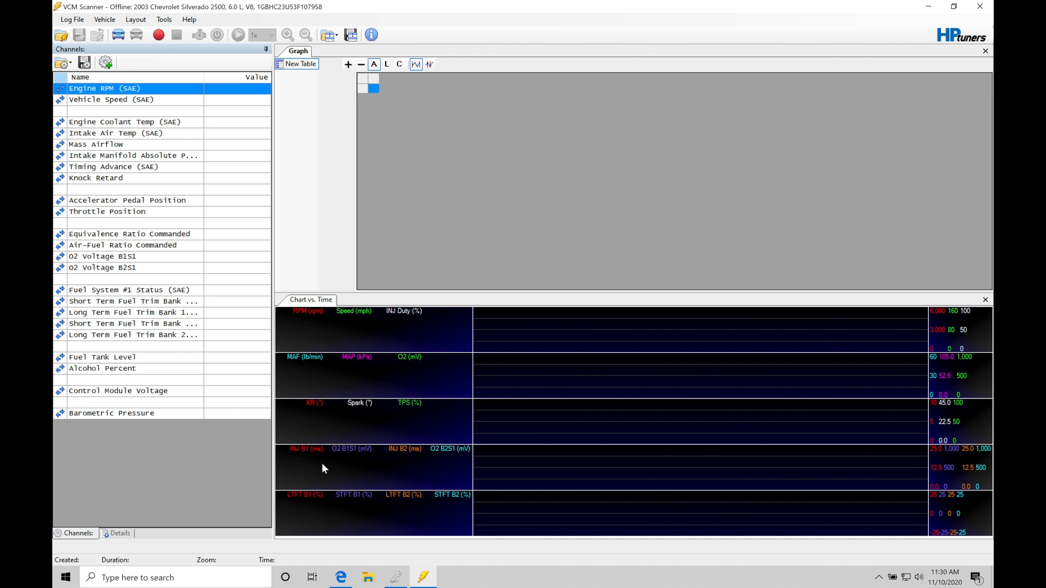
mouse_move(72, 204)
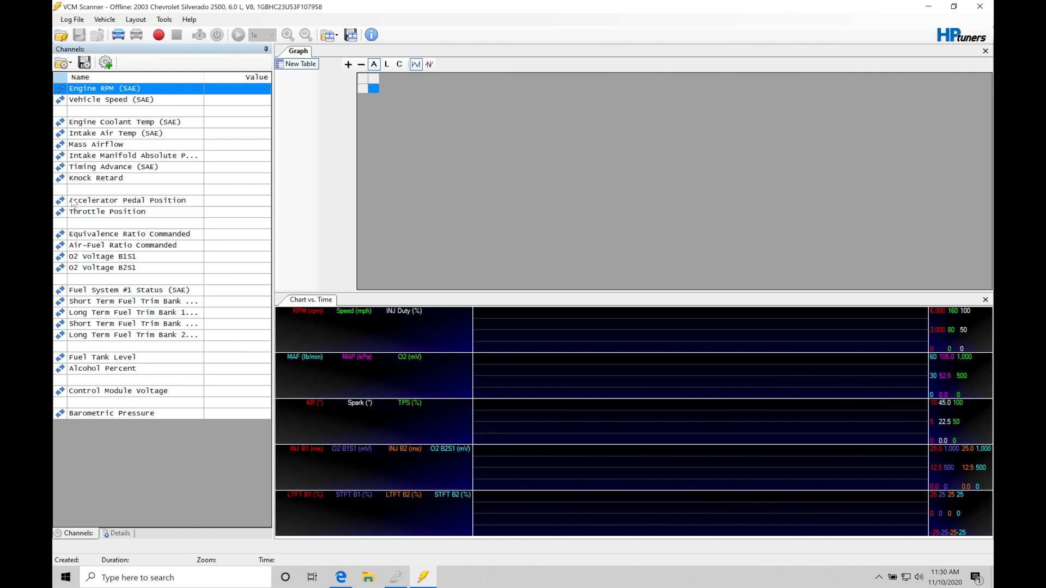
mouse_move(103, 323)
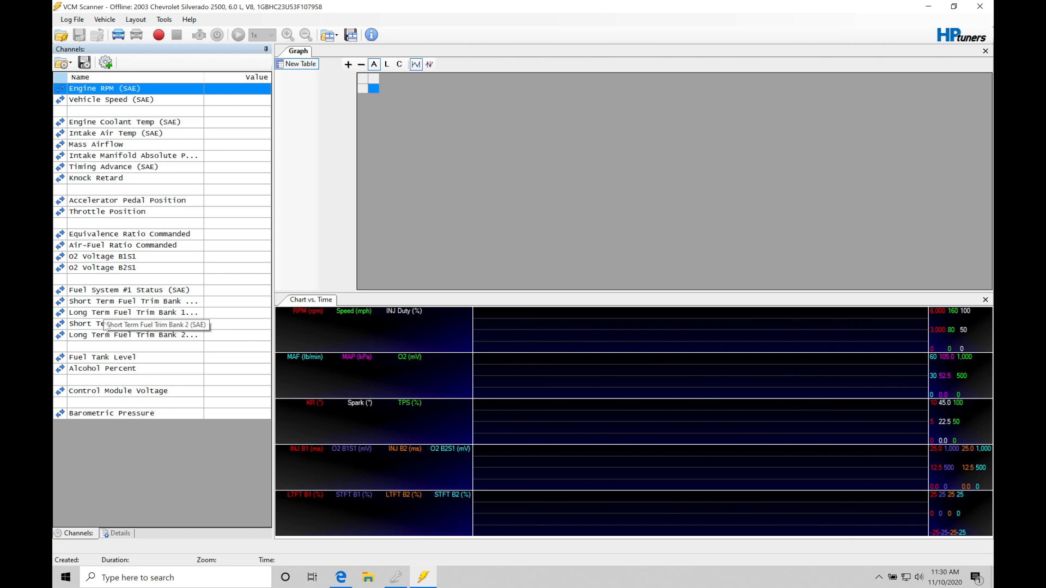
mouse_move(389, 185)
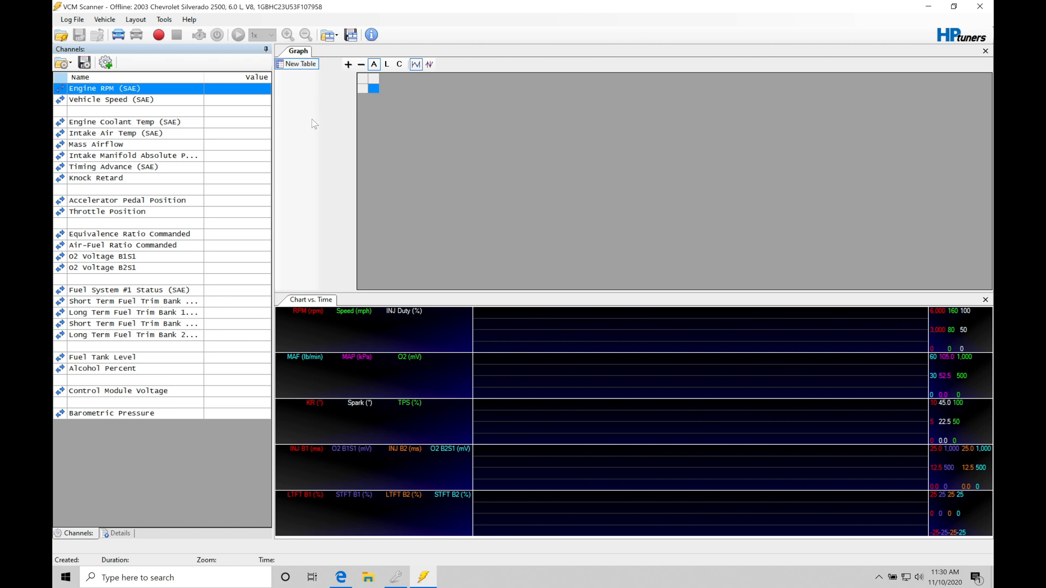
mouse_move(300, 303)
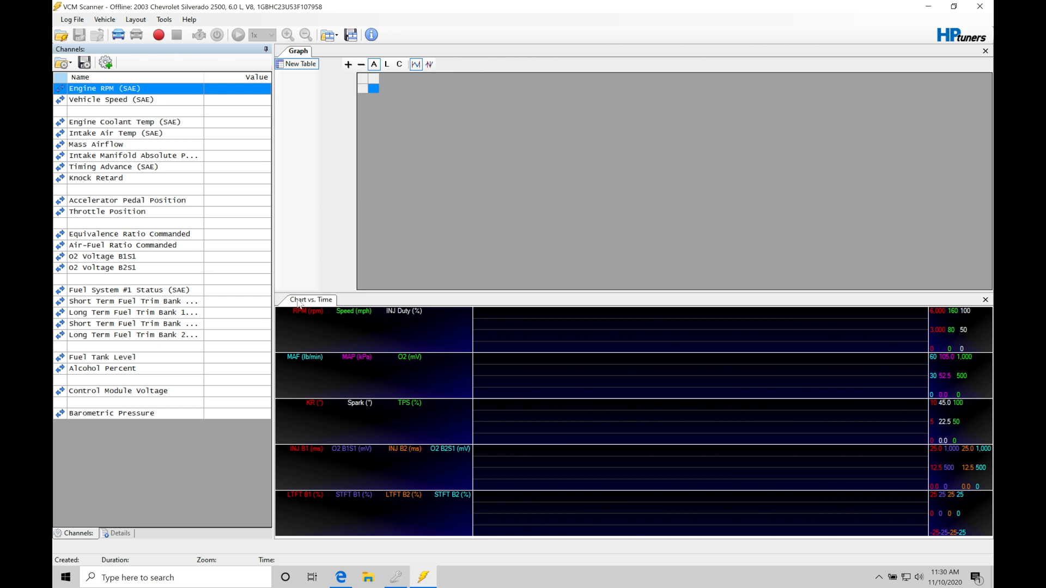
mouse_move(576, 382)
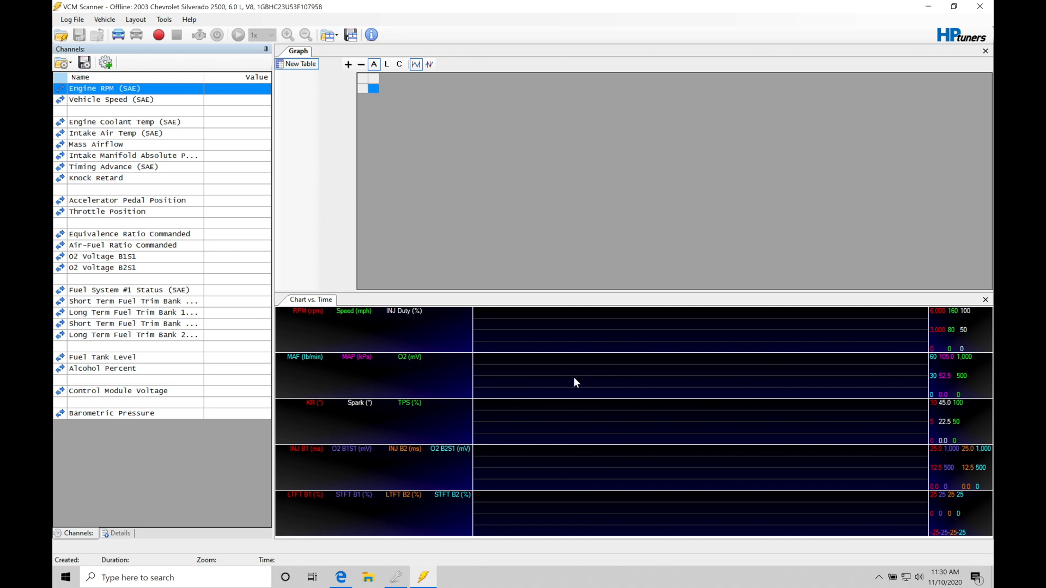
mouse_move(608, 446)
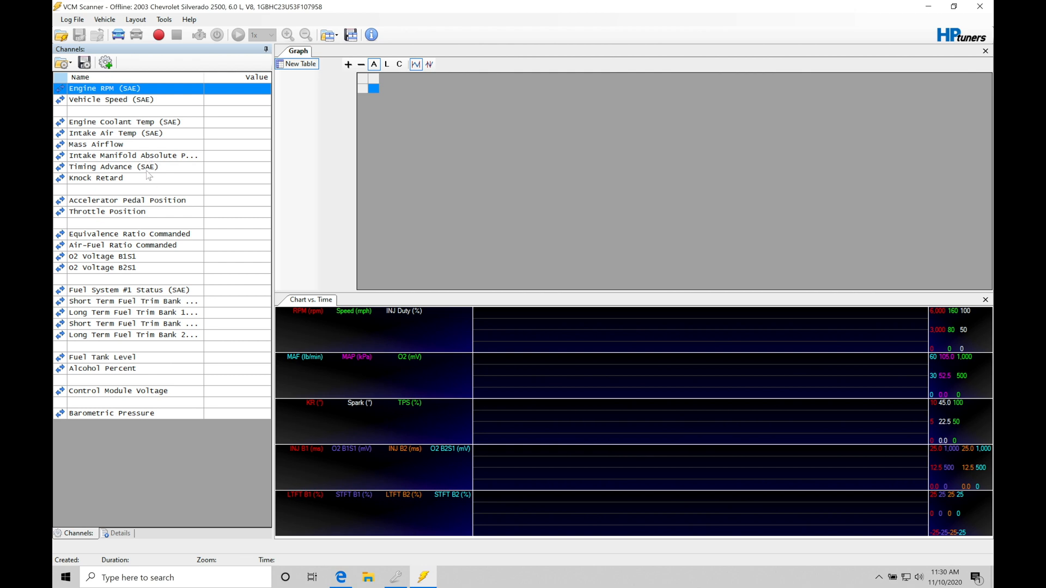
mouse_move(551, 187)
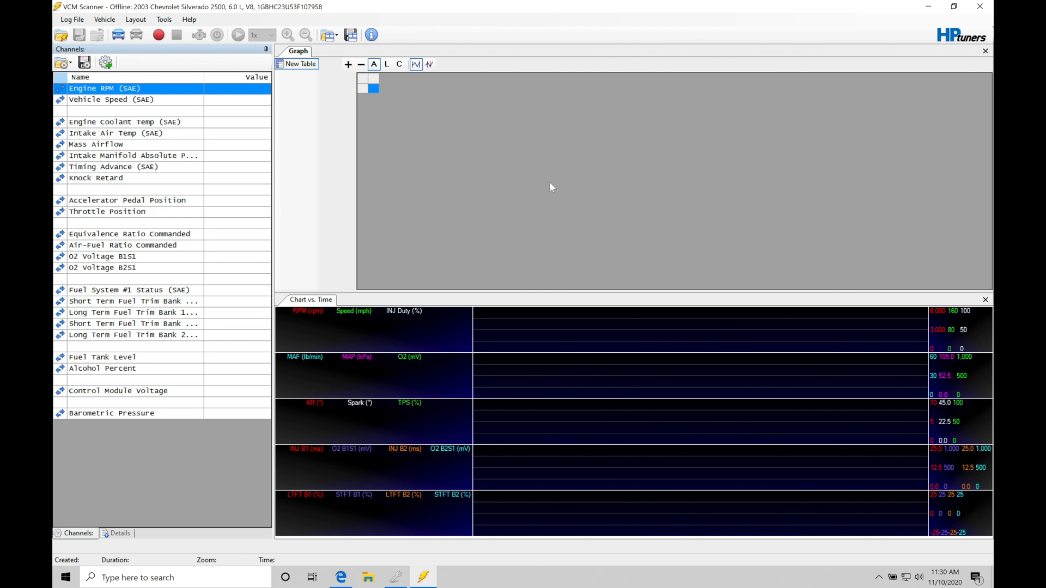
mouse_move(672, 383)
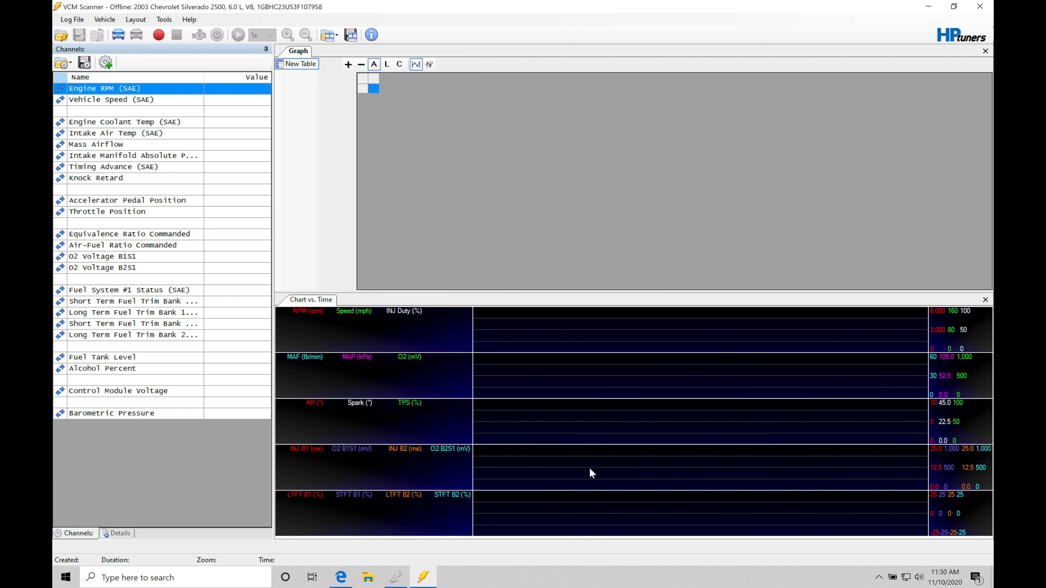
mouse_move(455, 138)
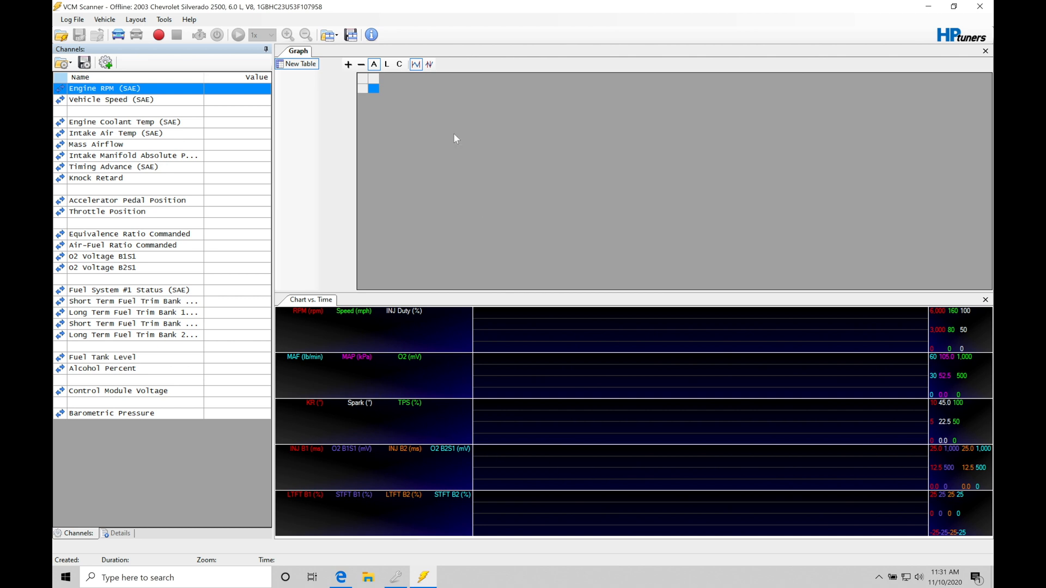
mouse_move(493, 418)
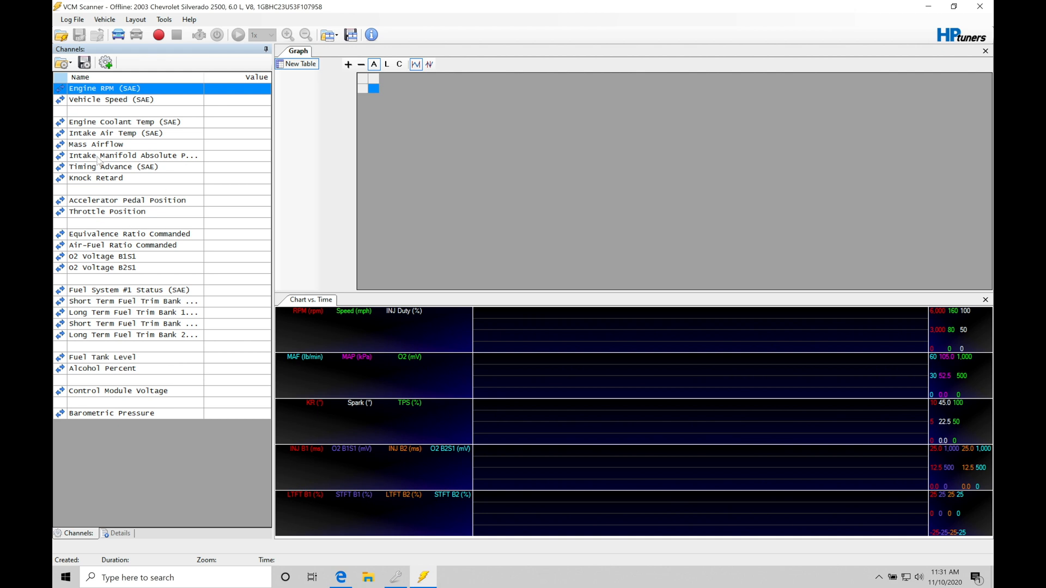
mouse_move(91, 104)
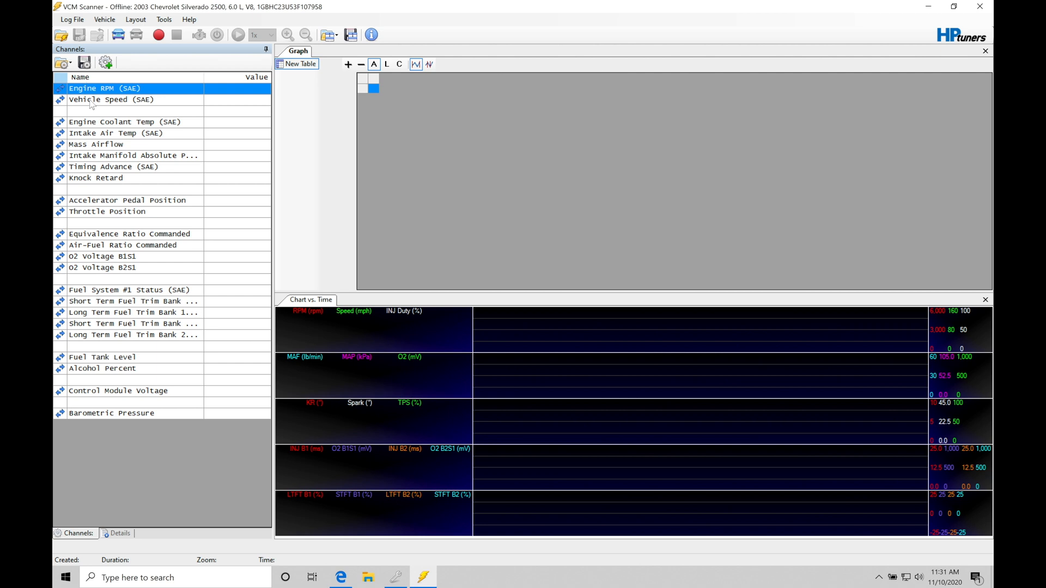
mouse_move(100, 385)
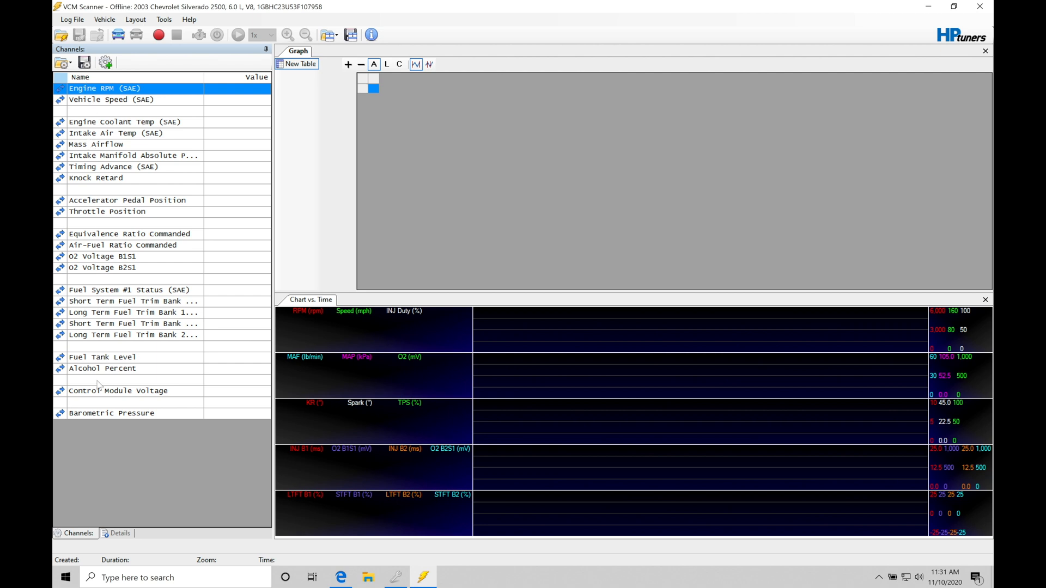
mouse_move(189, 161)
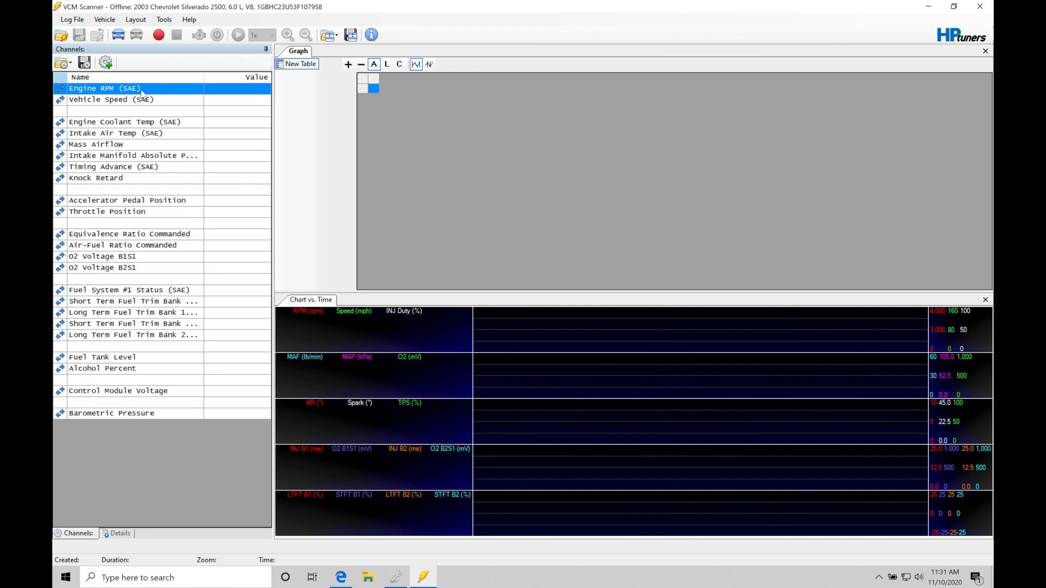
mouse_move(164, 89)
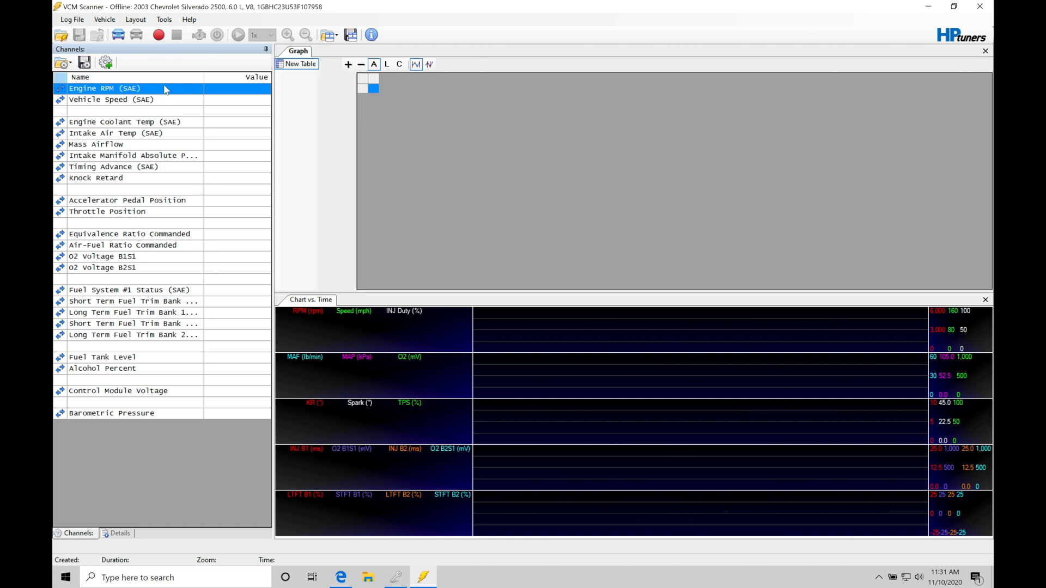
mouse_move(129, 100)
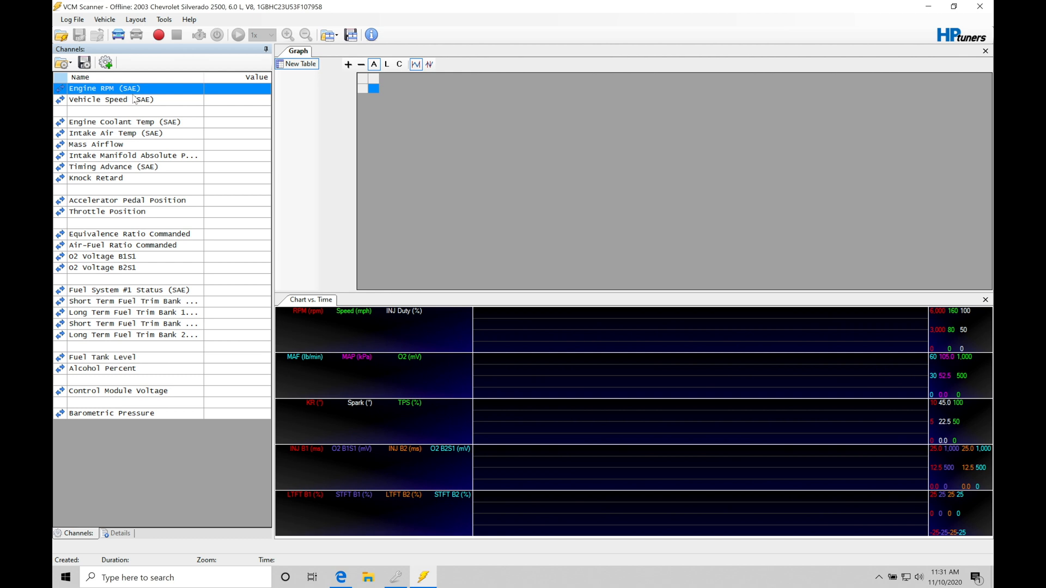
mouse_move(133, 300)
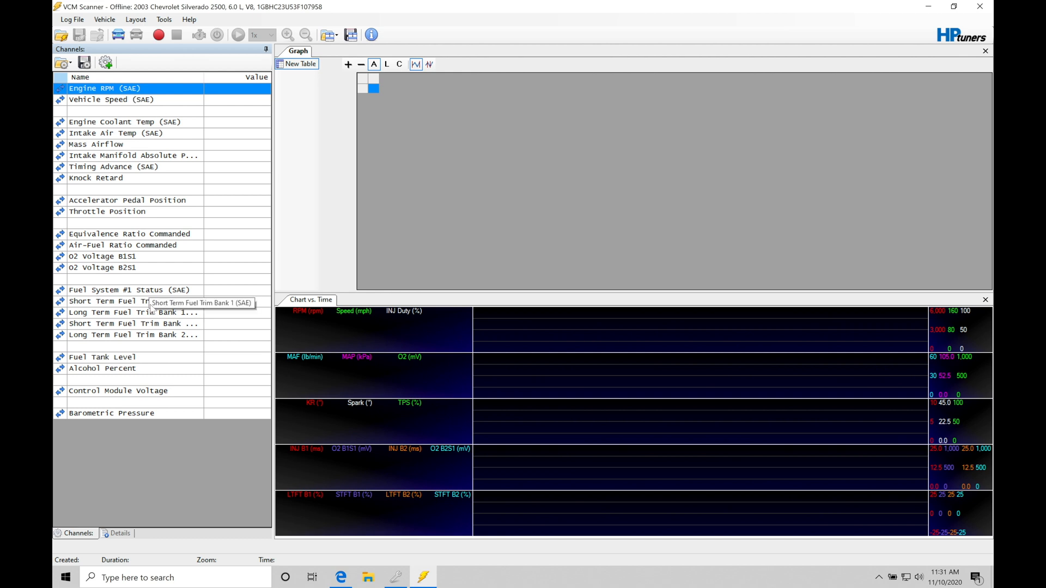
mouse_move(145, 225)
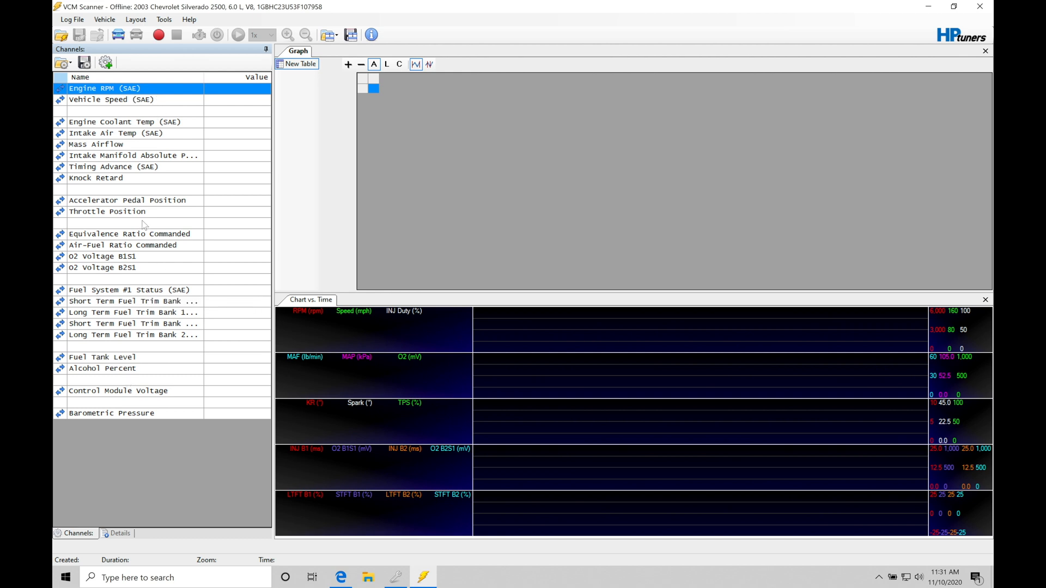
mouse_move(147, 335)
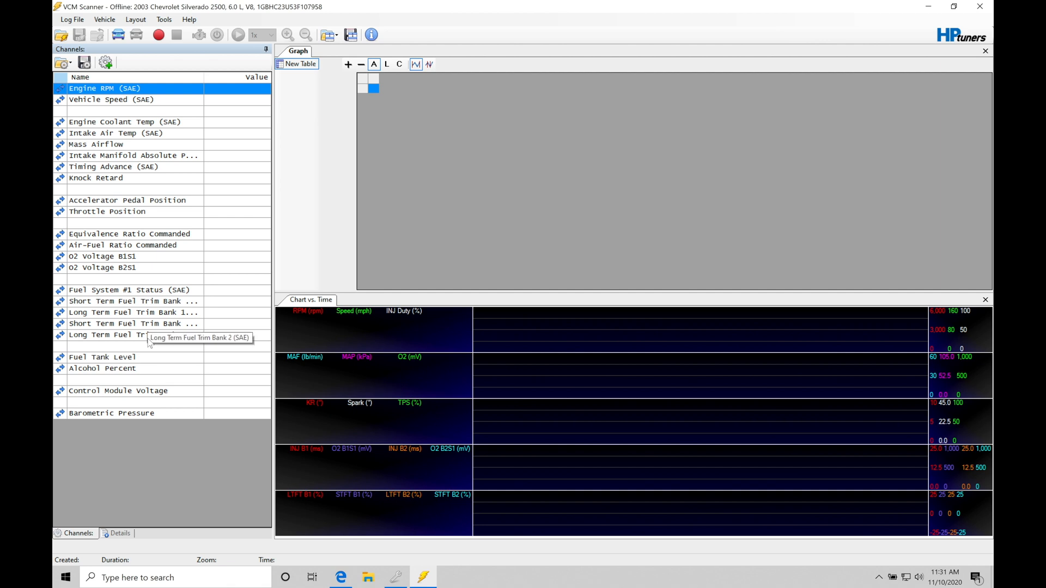
mouse_move(144, 156)
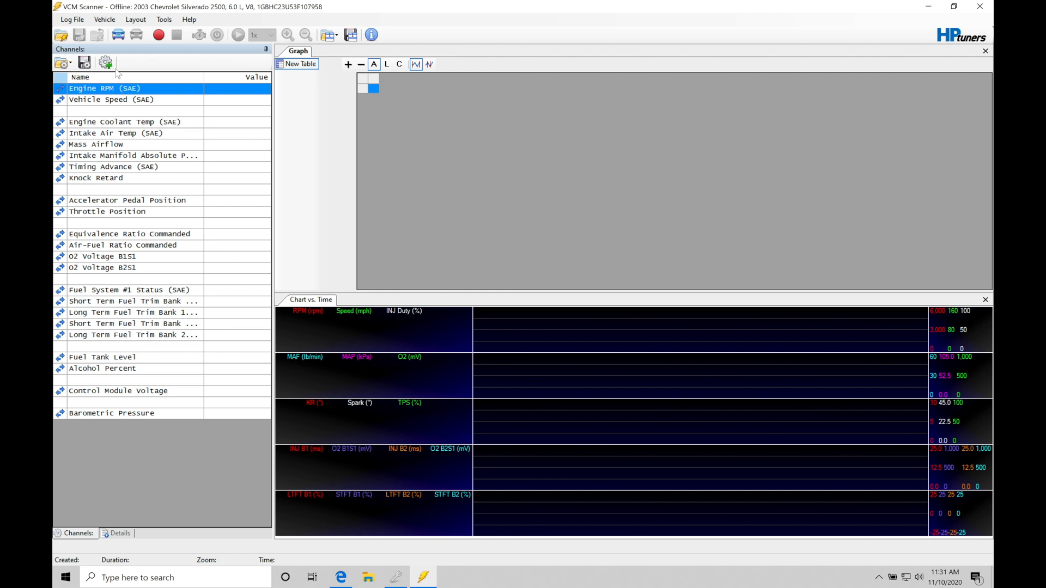
mouse_move(118, 305)
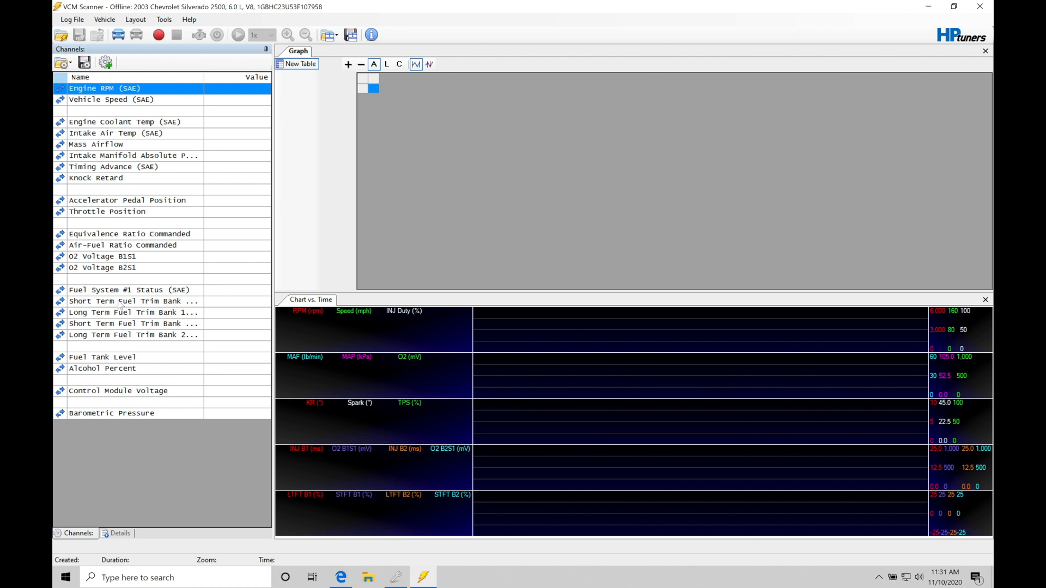
mouse_move(133, 334)
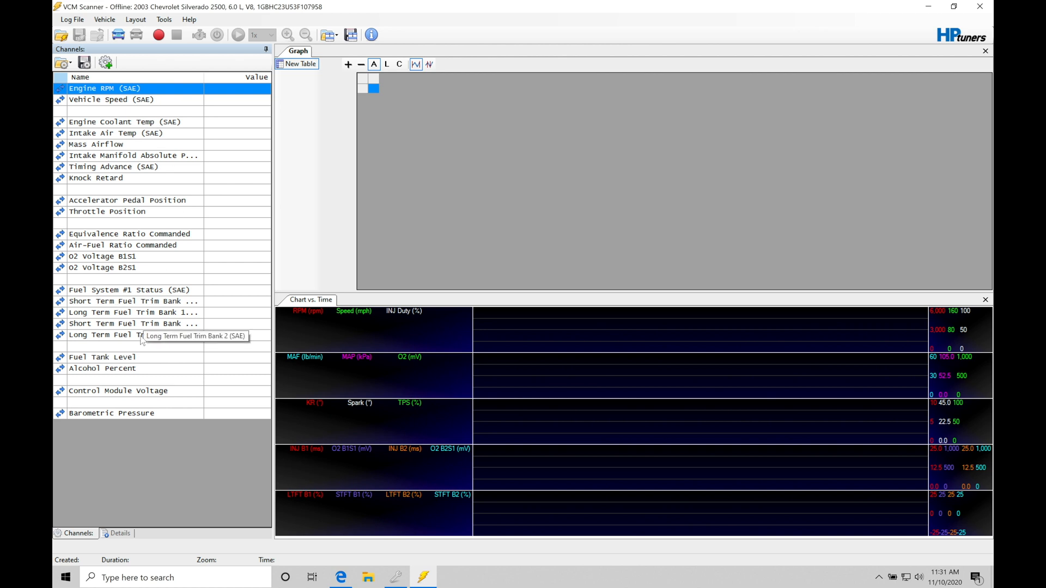
mouse_move(122, 111)
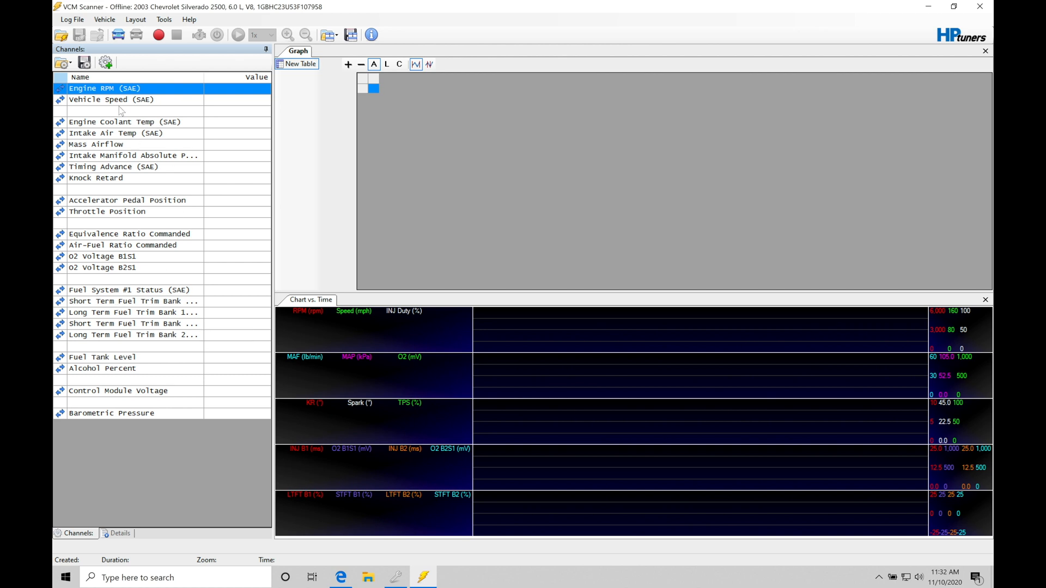
mouse_move(105, 62)
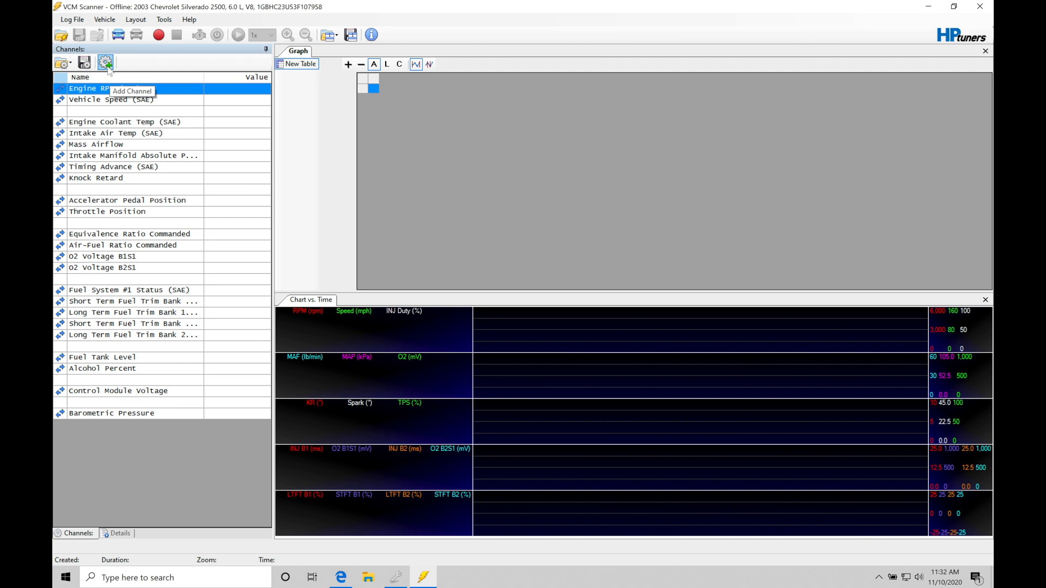
left_click(104, 62)
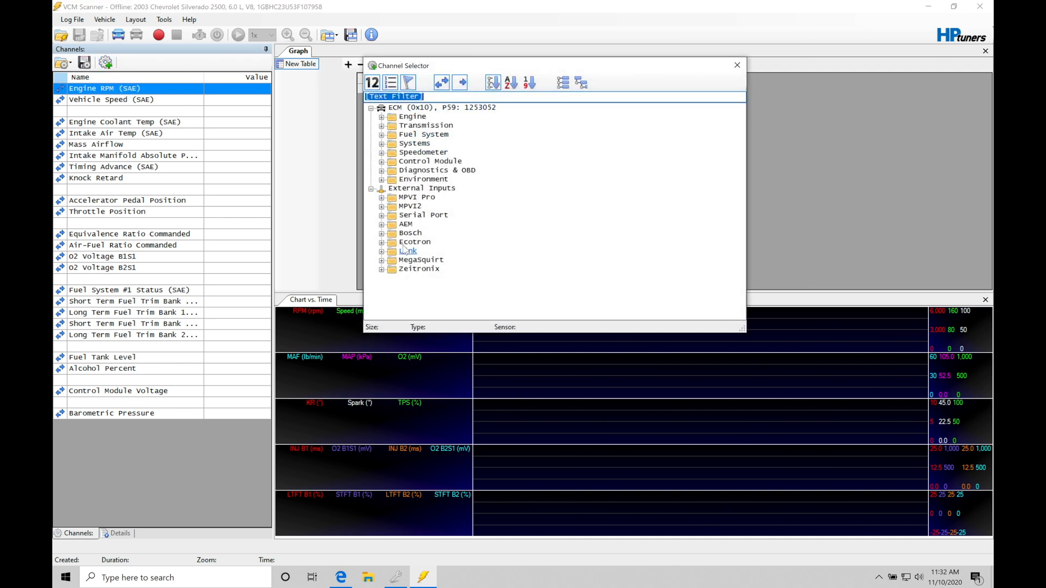
left_click(381, 116)
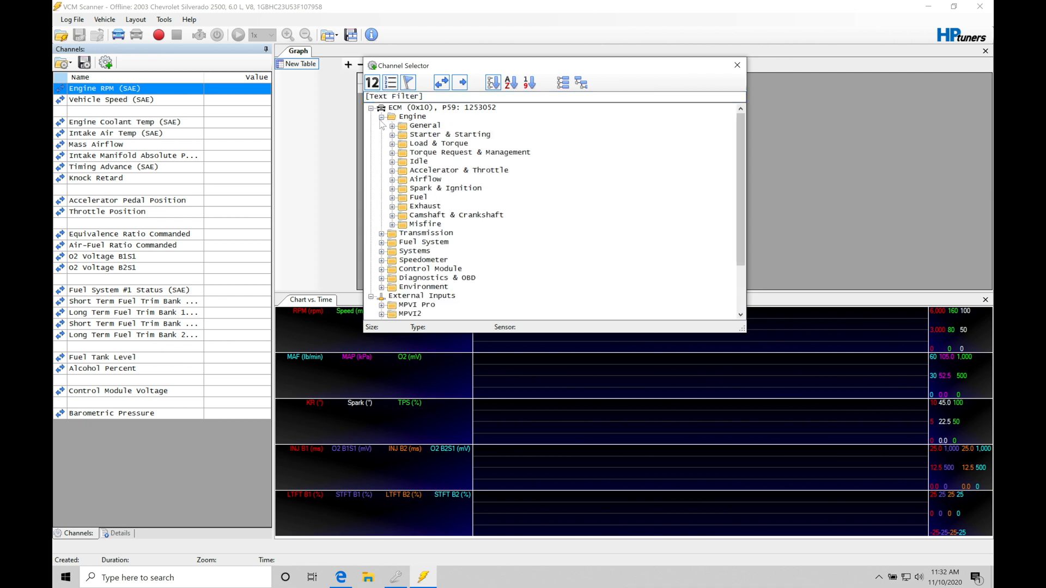
left_click(381, 116)
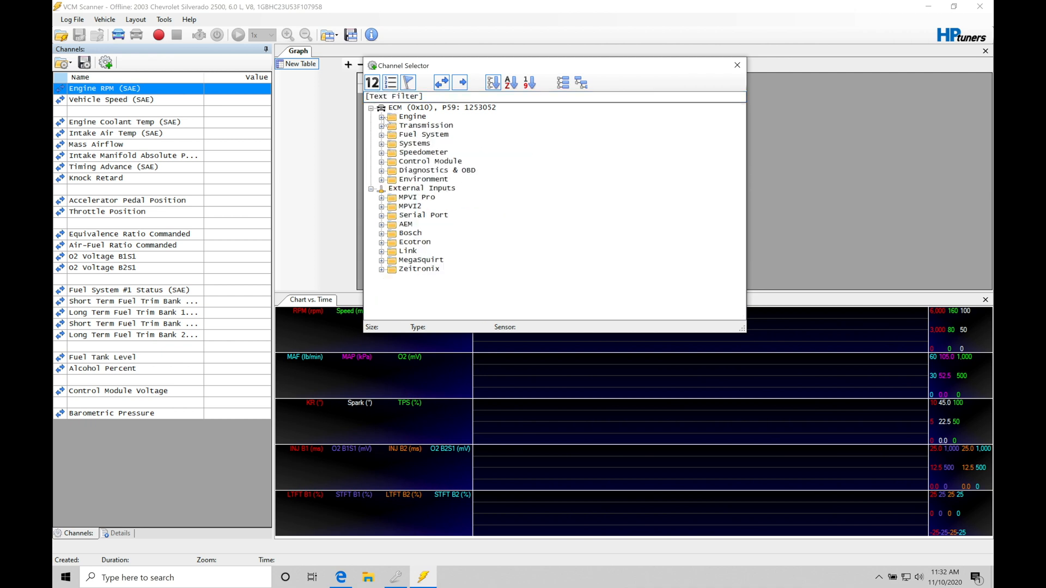
left_click(410, 206)
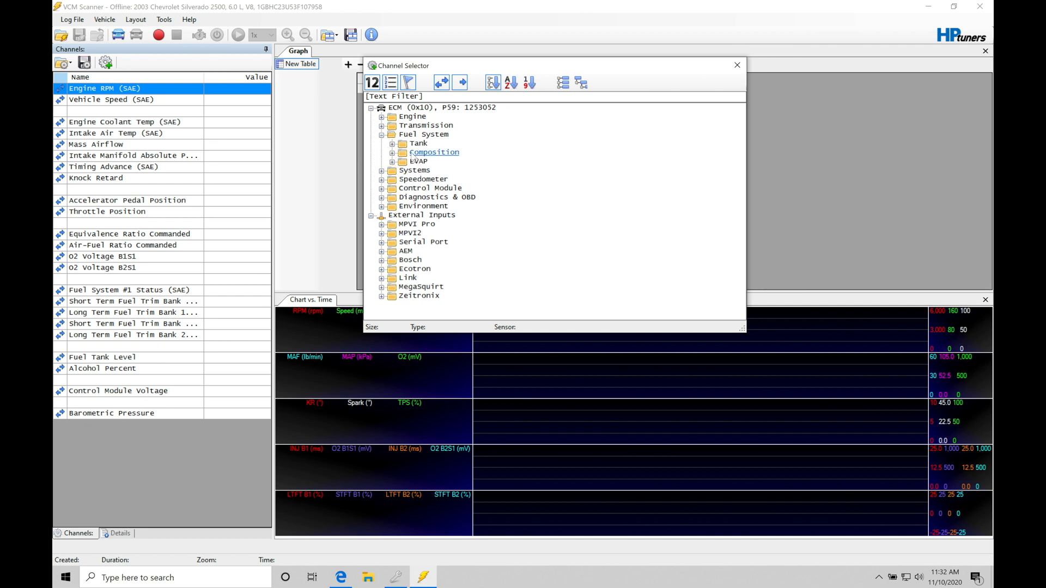
left_click(392, 153)
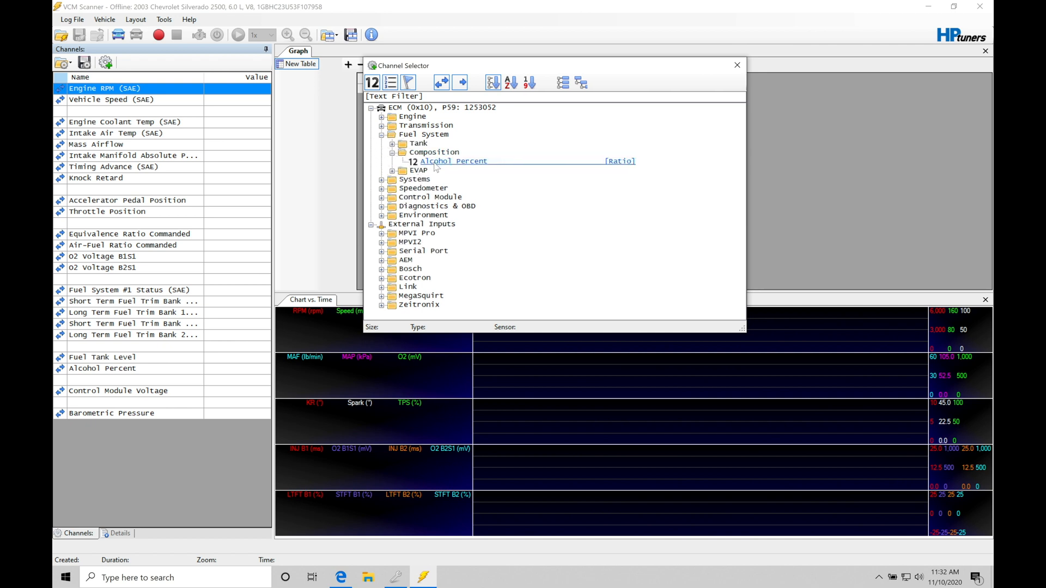
left_click(454, 161)
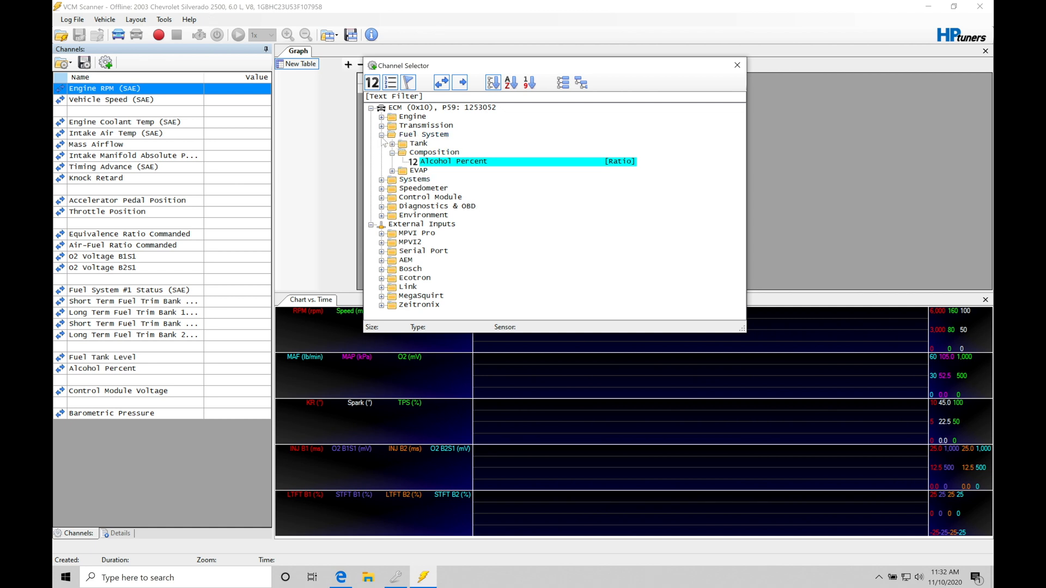
left_click(381, 134)
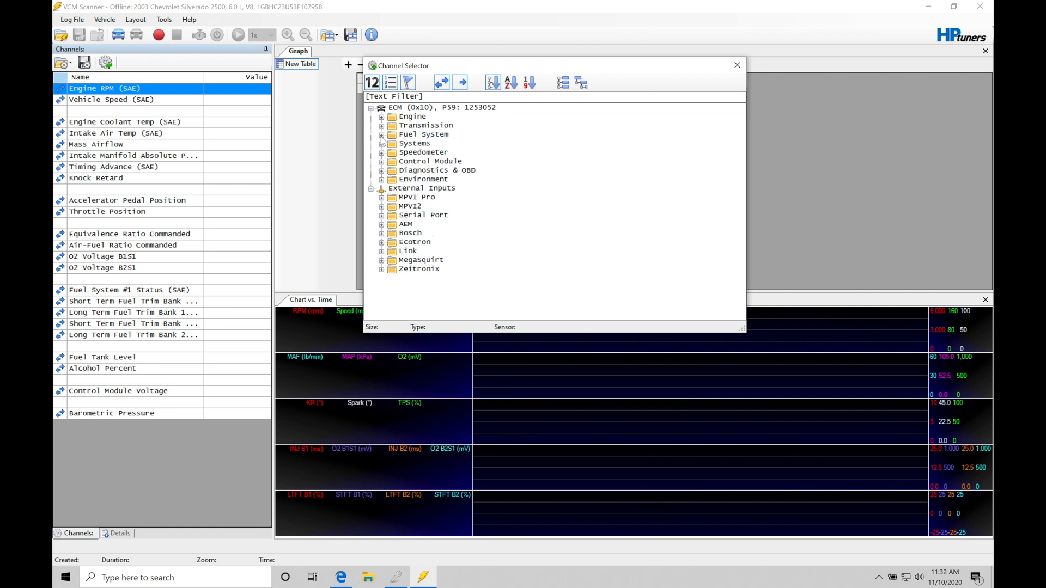
mouse_move(628, 103)
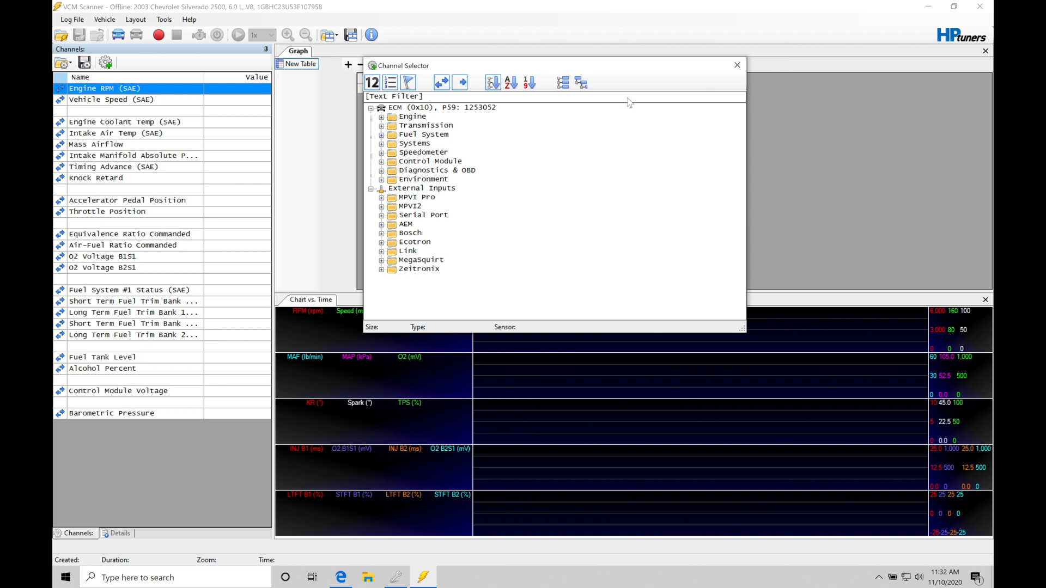
left_click(736, 64)
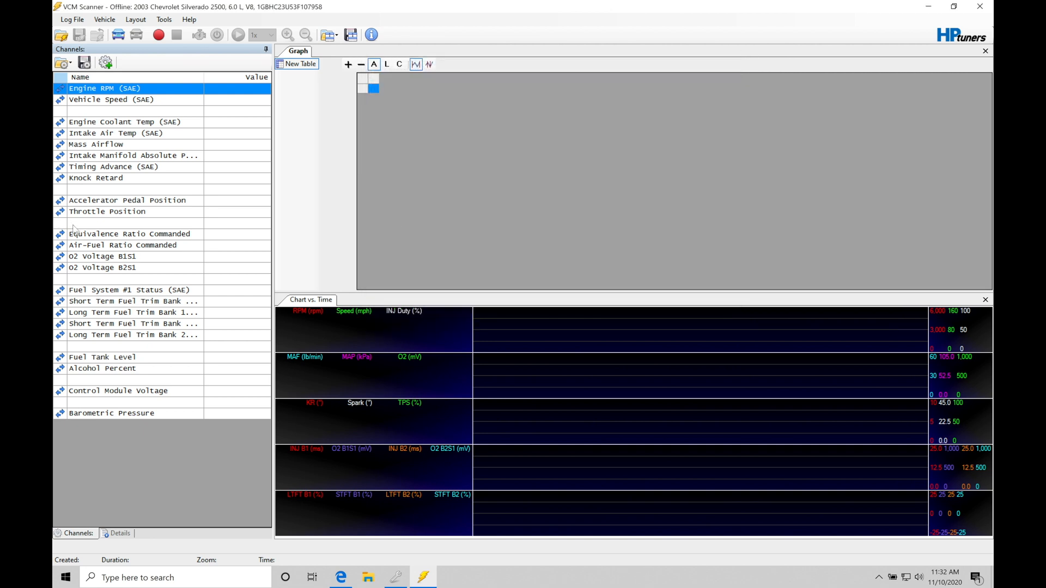
mouse_move(110, 144)
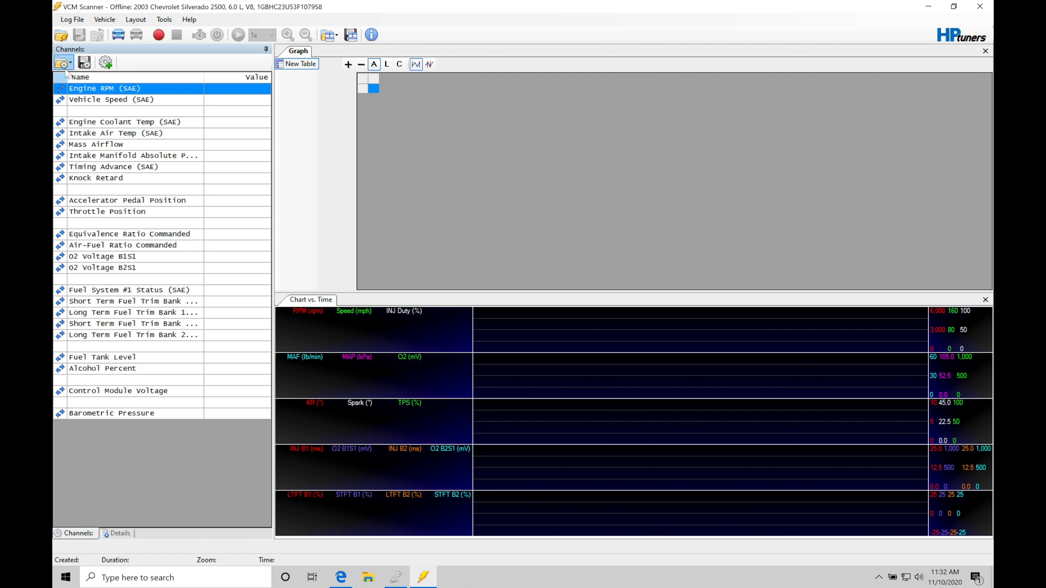
Show the Open Channel Config choices listing recent configs and SAE defaults.
left_click(62, 63)
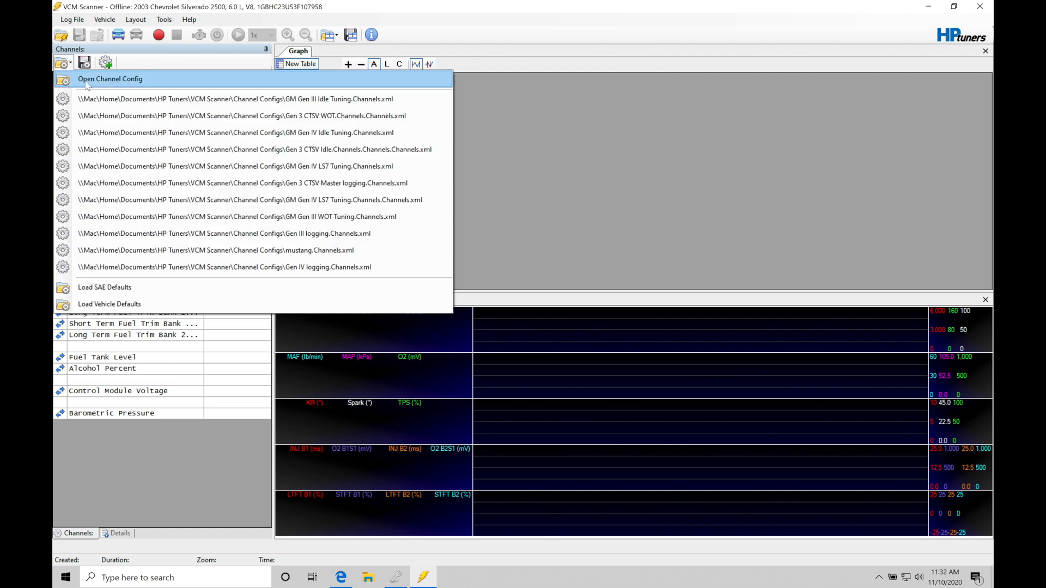